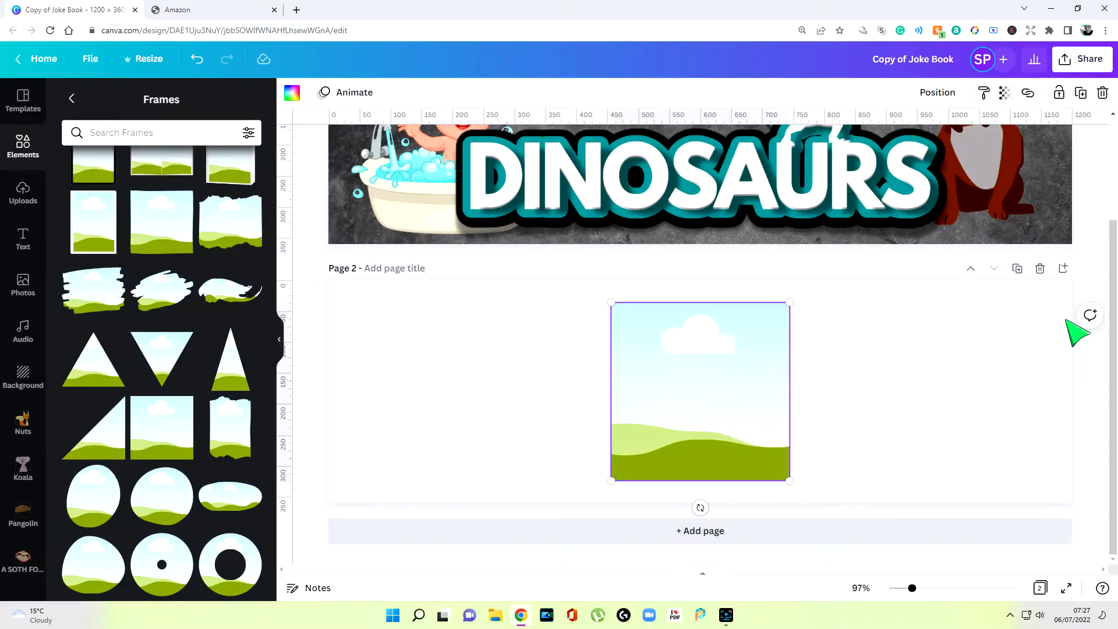
- Duplicate page 2 twice so the design has five square-frame pages, then show the uploaded story images
left_click(1017, 267)
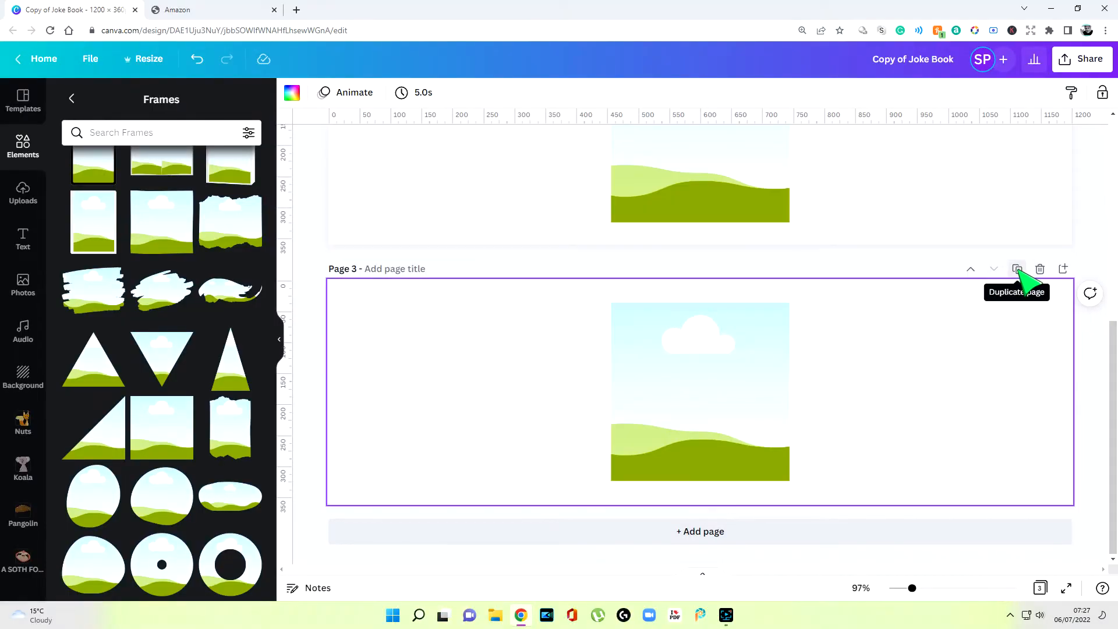
left_click(1017, 269)
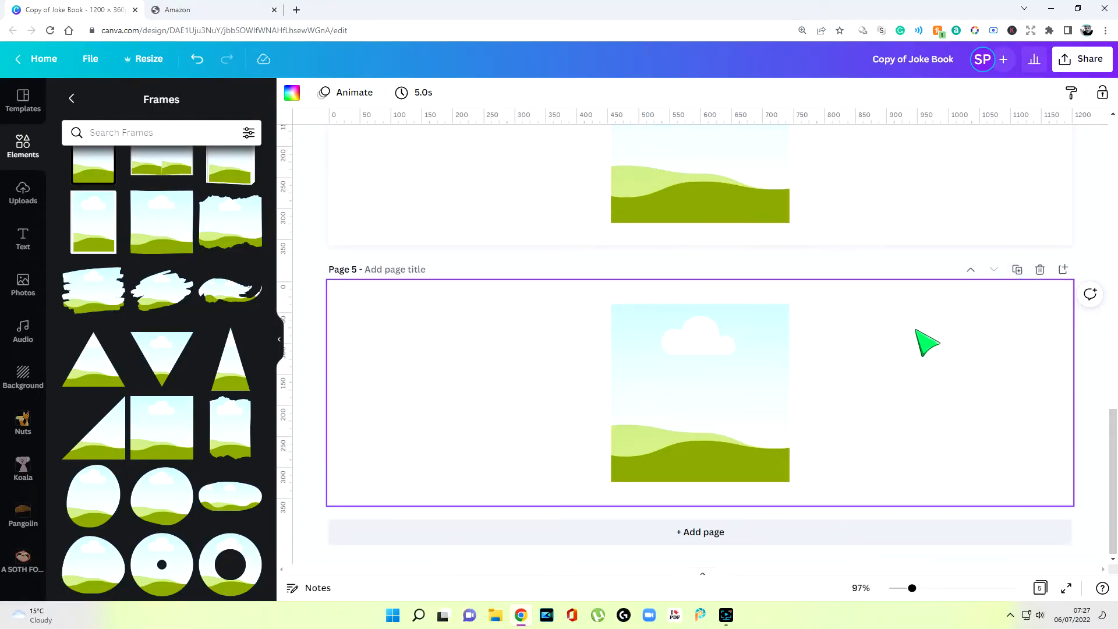
scroll("up", 3)
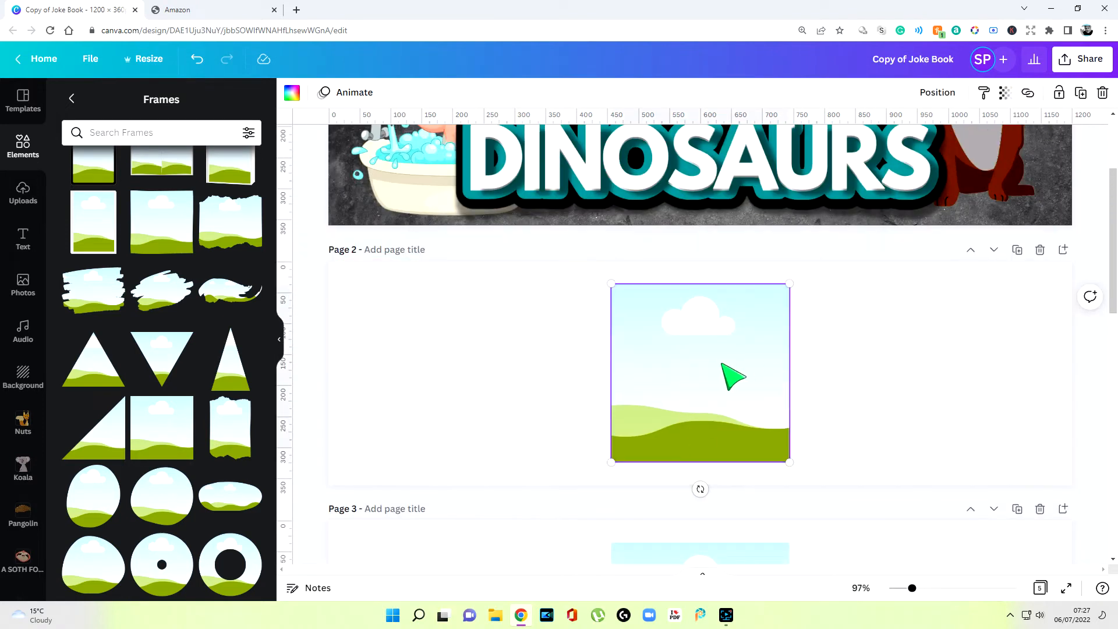
left_click(23, 192)
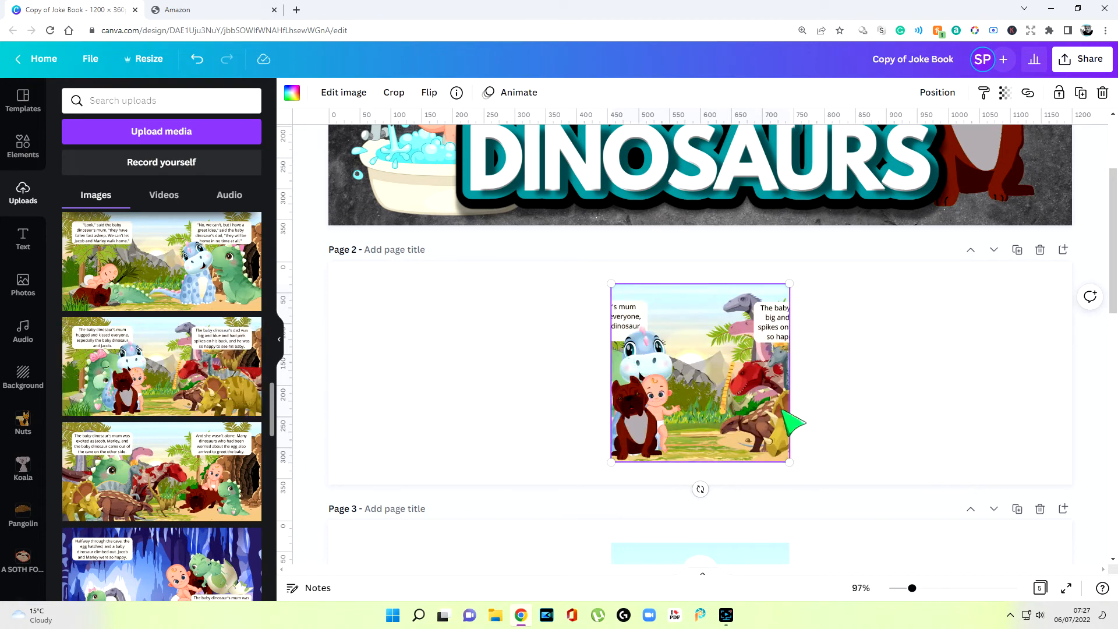
mouse_move(736, 401)
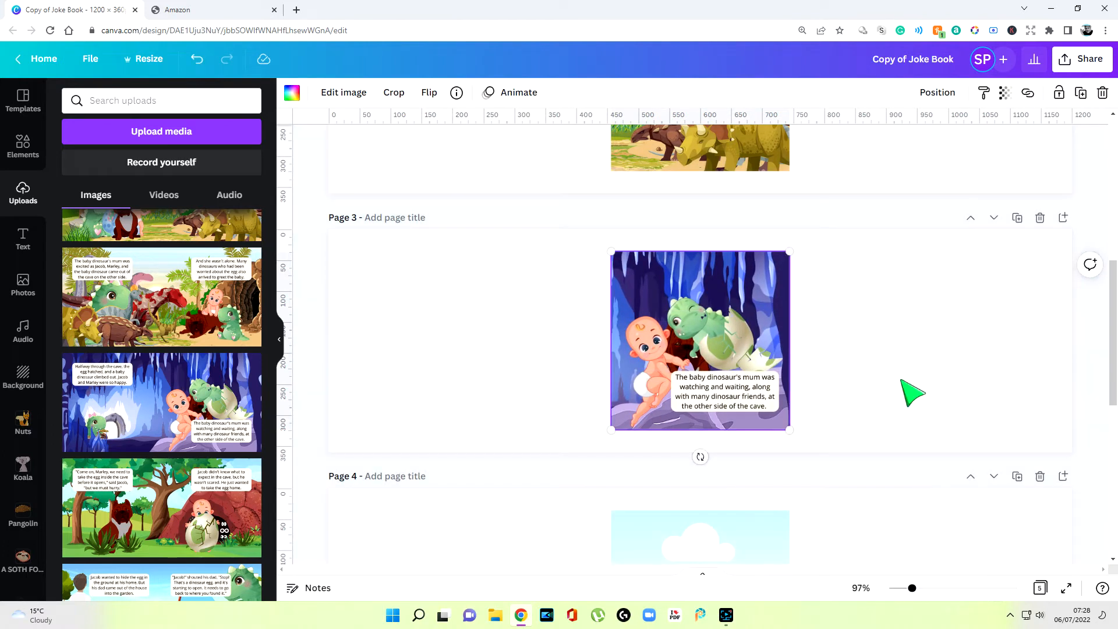
- With frames on pages 2 and 3 filled, bring up the design's Share options
scroll("down", 3)
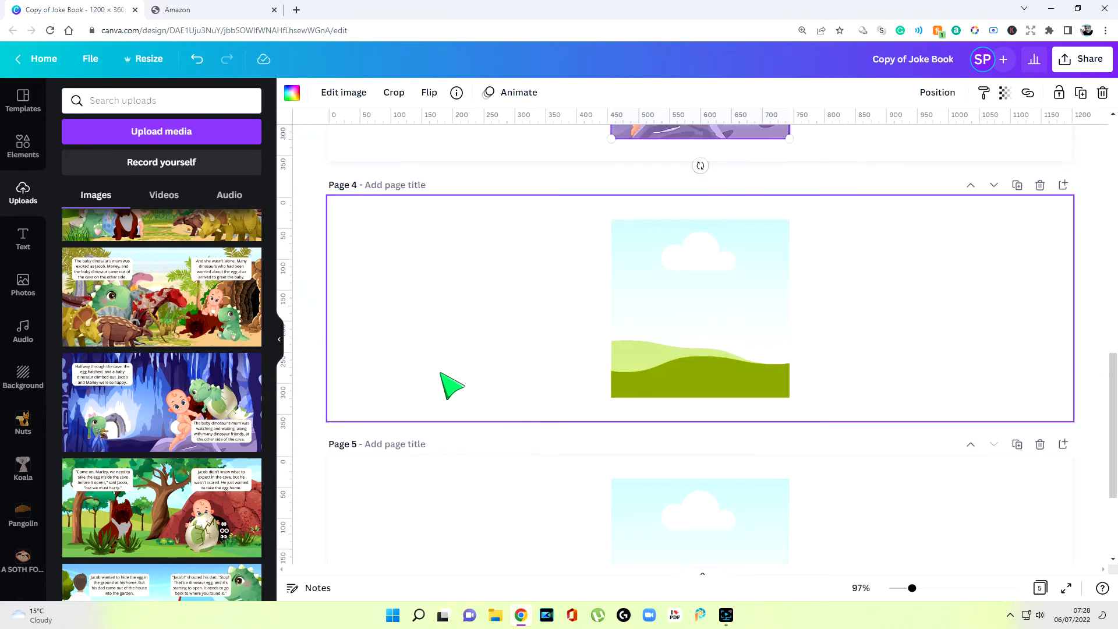
left_click(1082, 58)
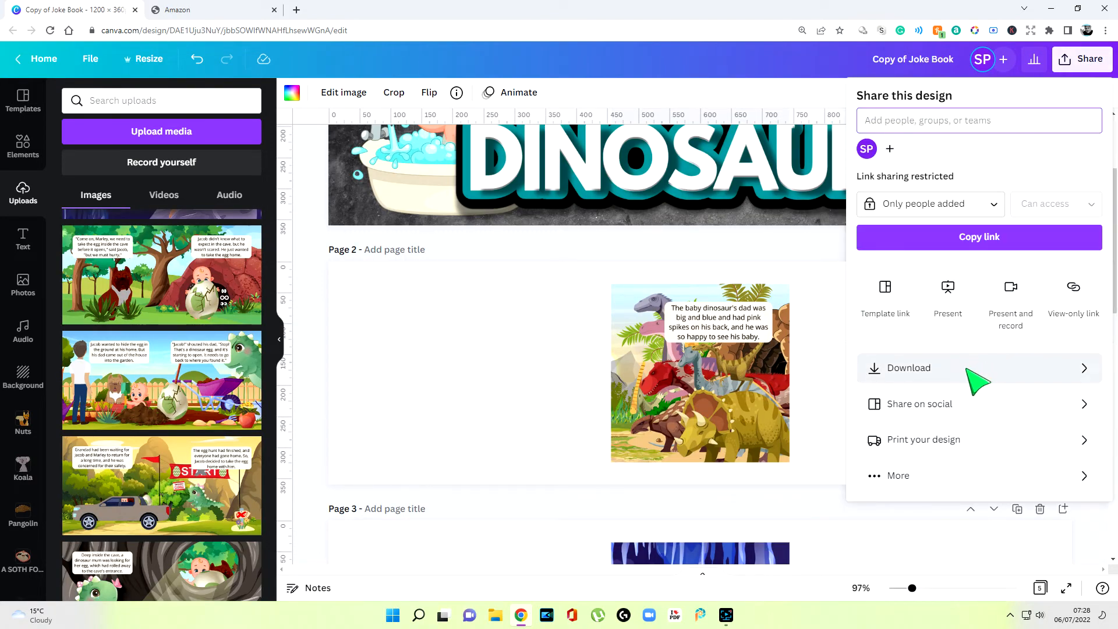
- Set the download to a transparent-background PNG of page 2 only
left_click(909, 369)
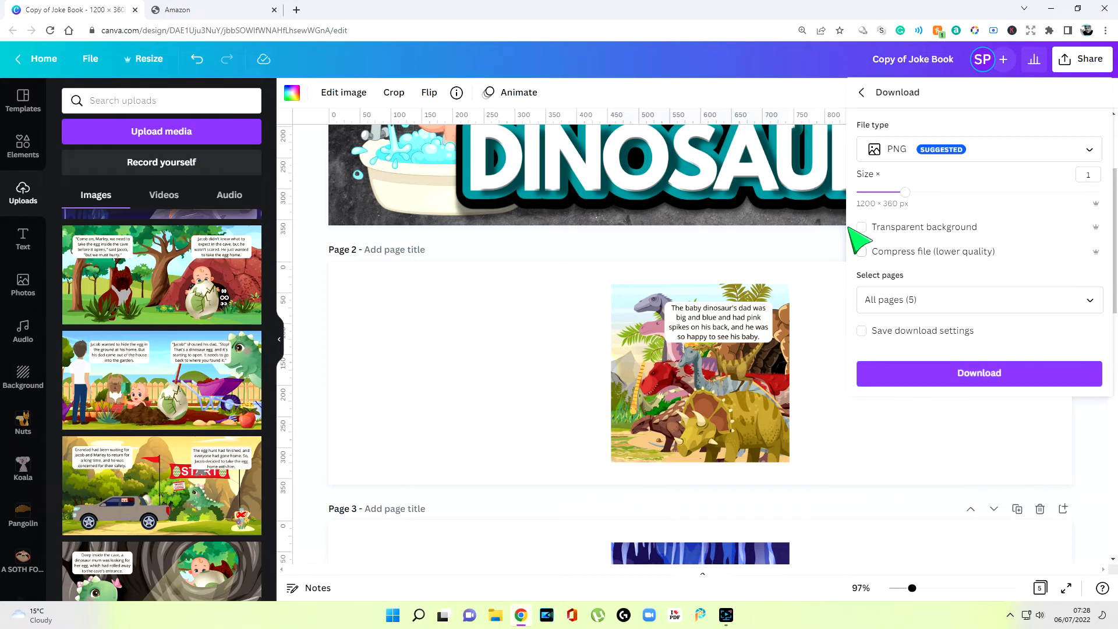
left_click(863, 228)
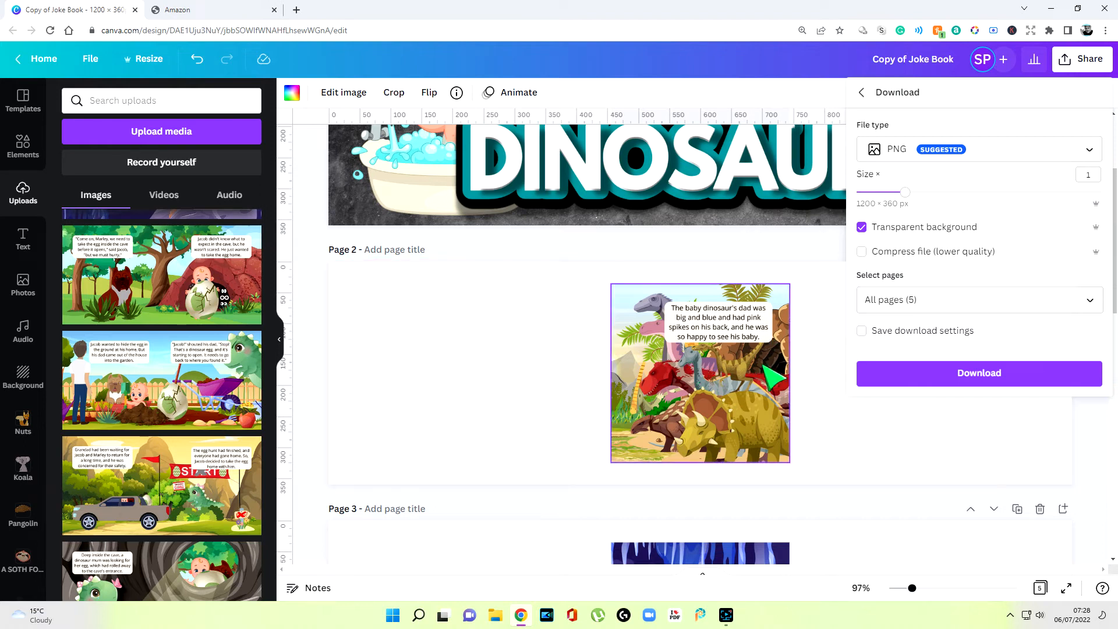
left_click(980, 301)
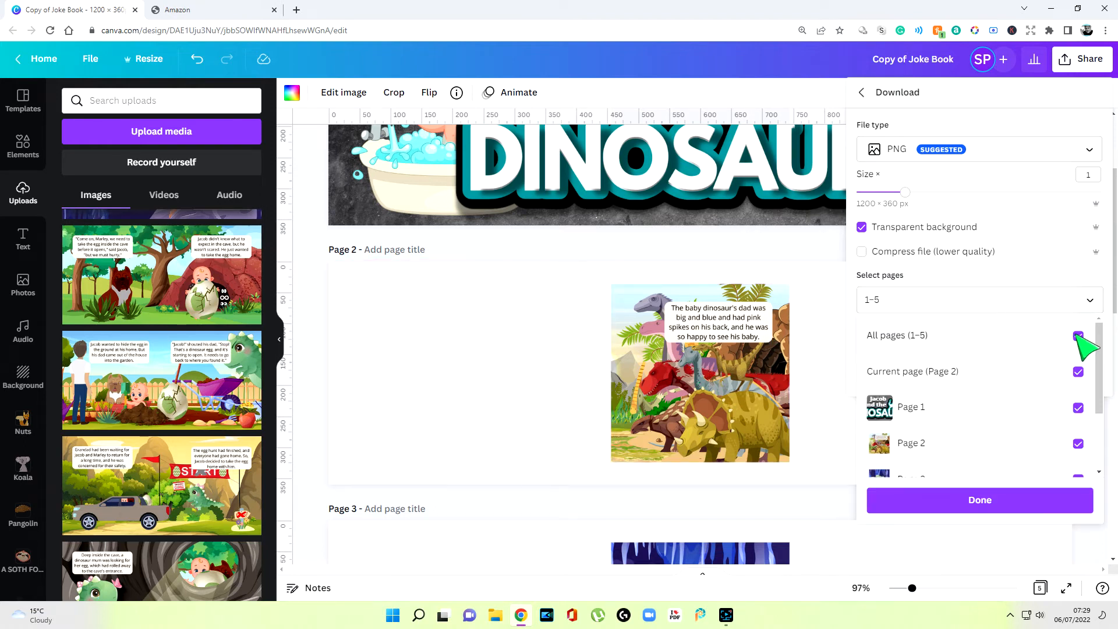
left_click(1077, 338)
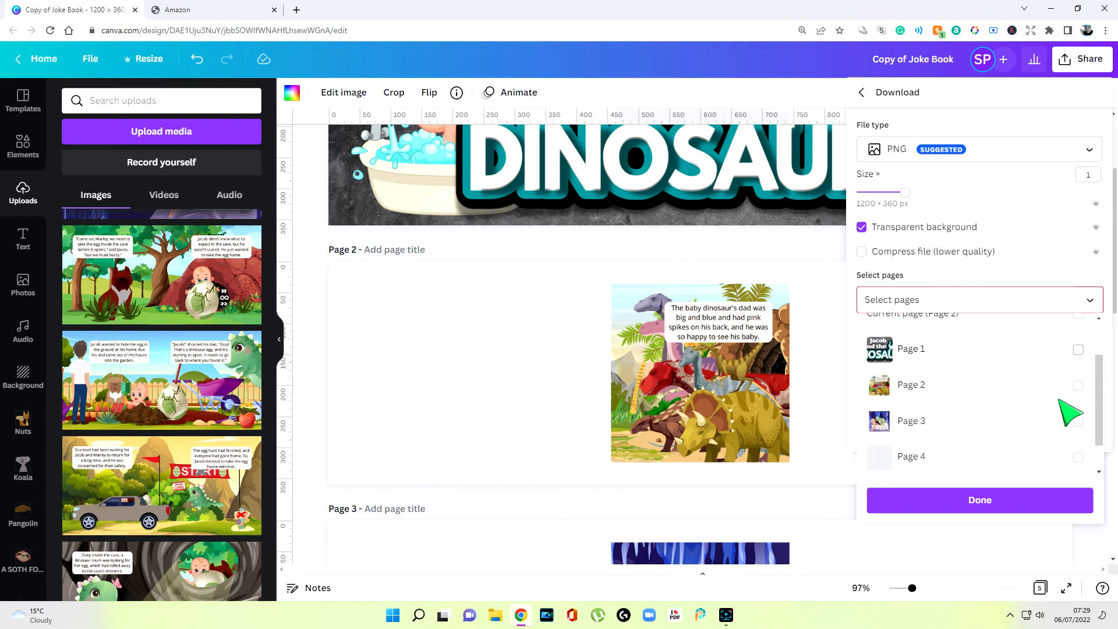
left_click(1079, 384)
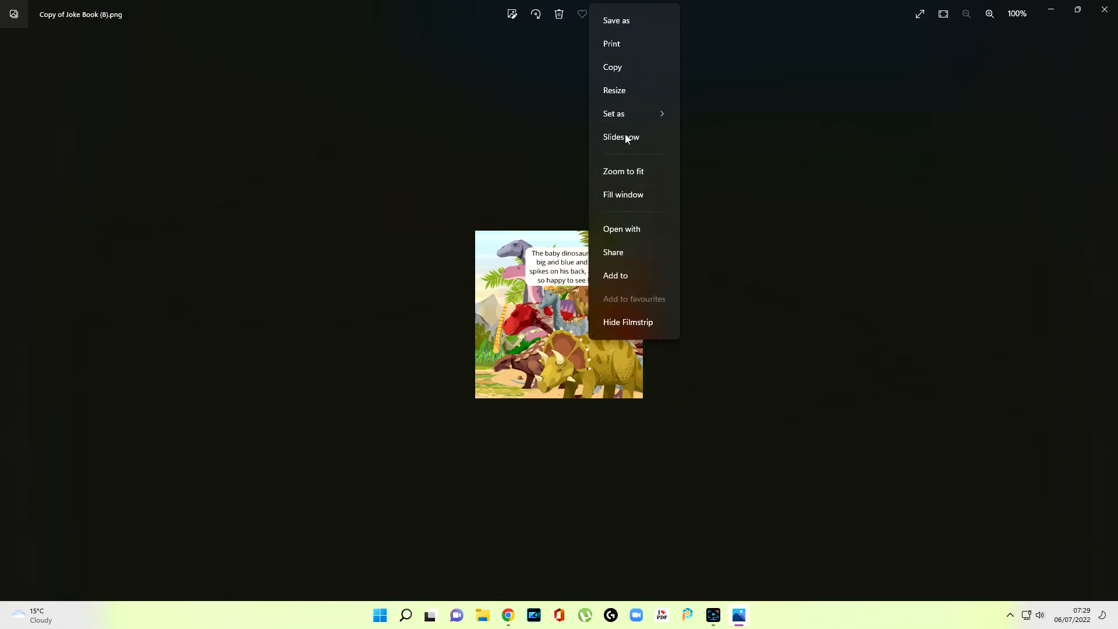
mouse_move(645, 23)
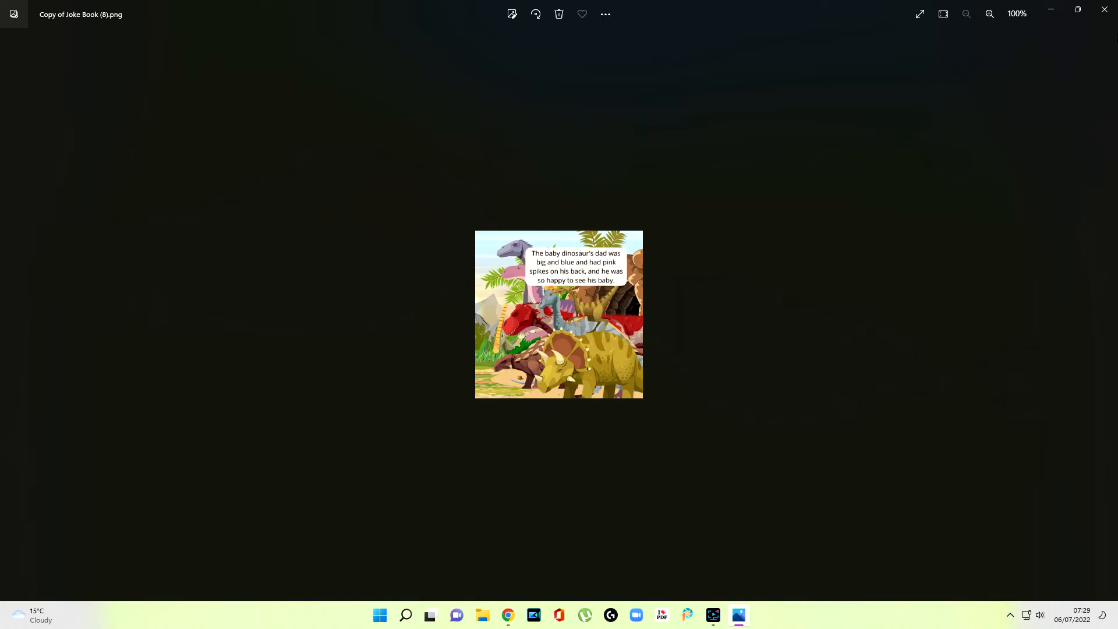
mouse_move(1105, 14)
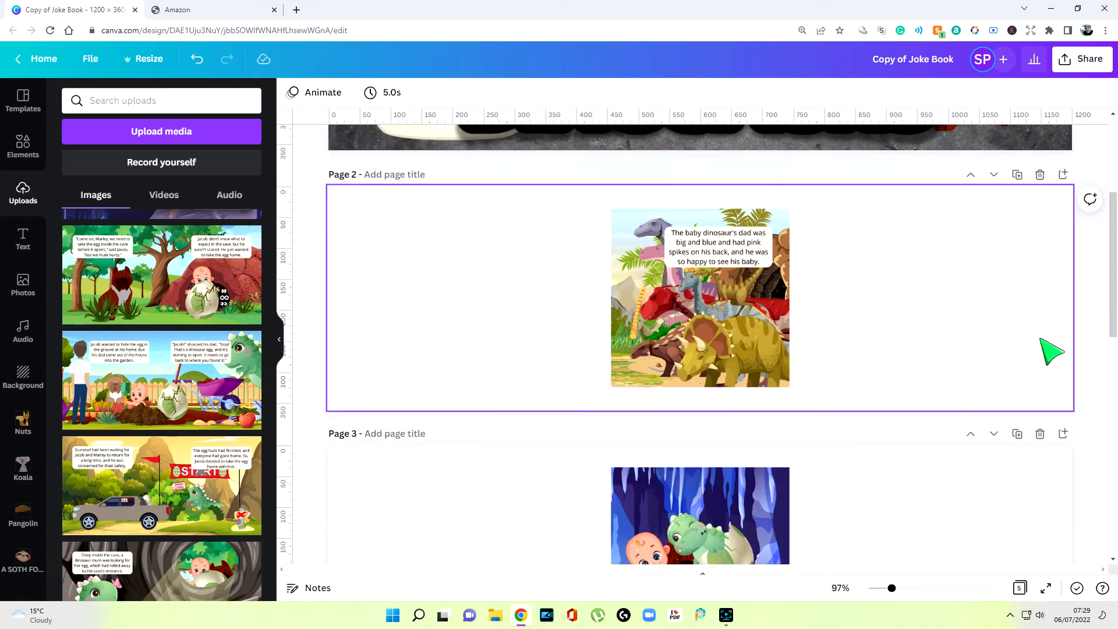
- Set the download to a transparent-background PNG of page 3 only
left_click(1083, 58)
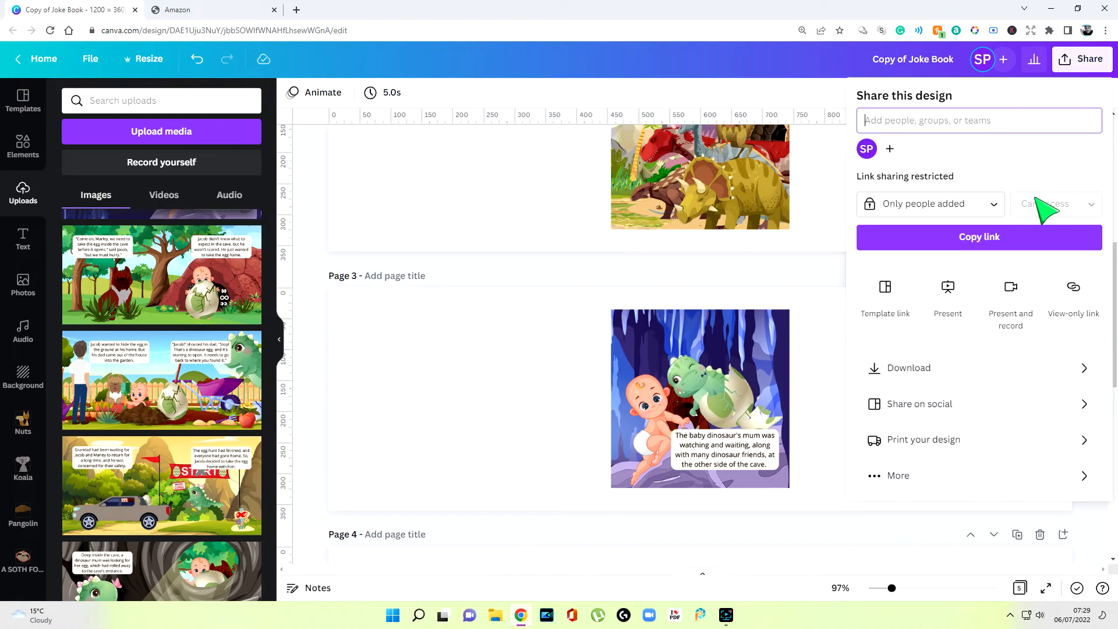
left_click(909, 368)
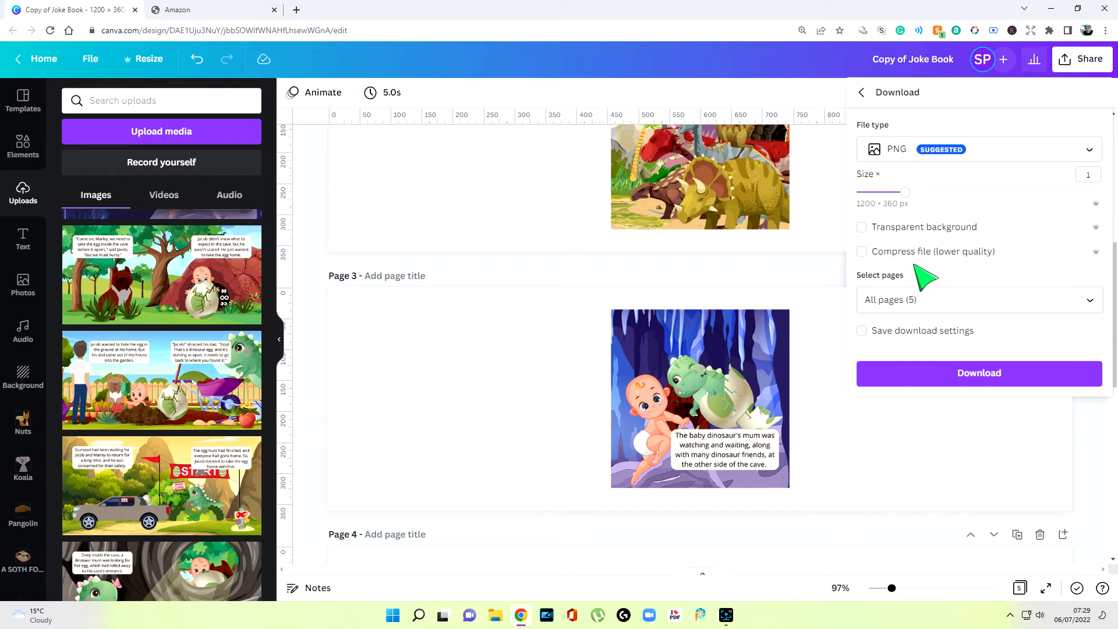
left_click(978, 299)
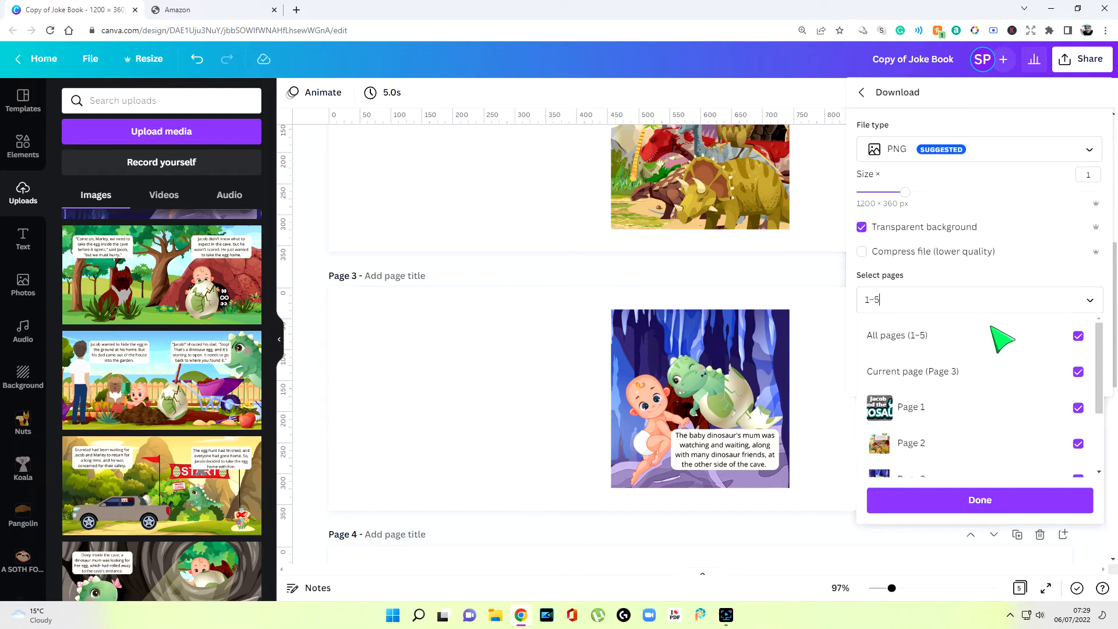
left_click(1078, 336)
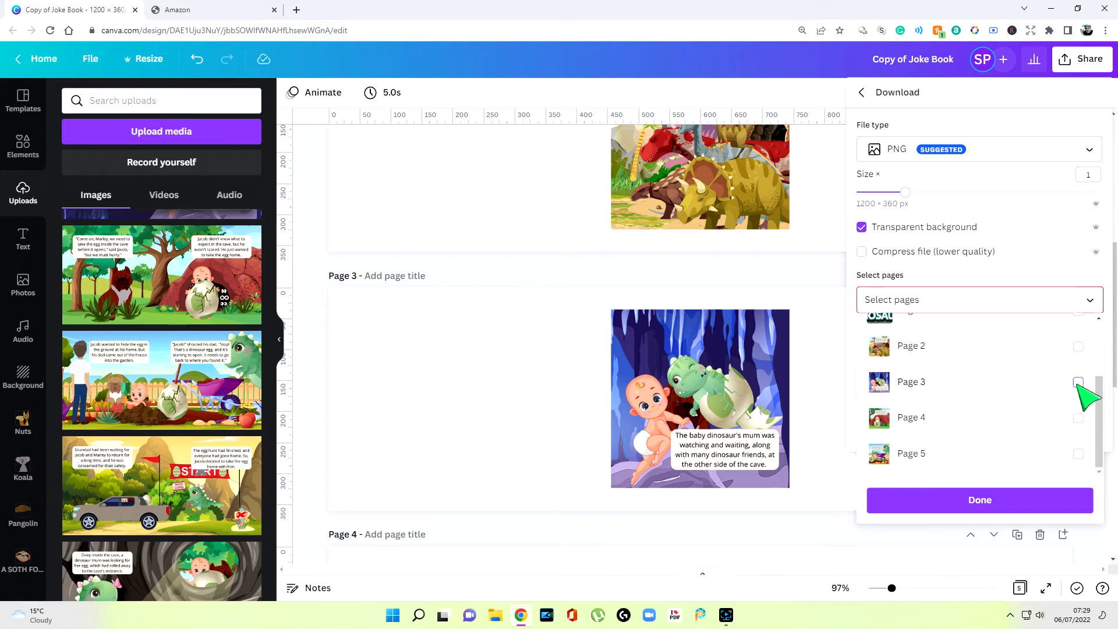
left_click(1077, 383)
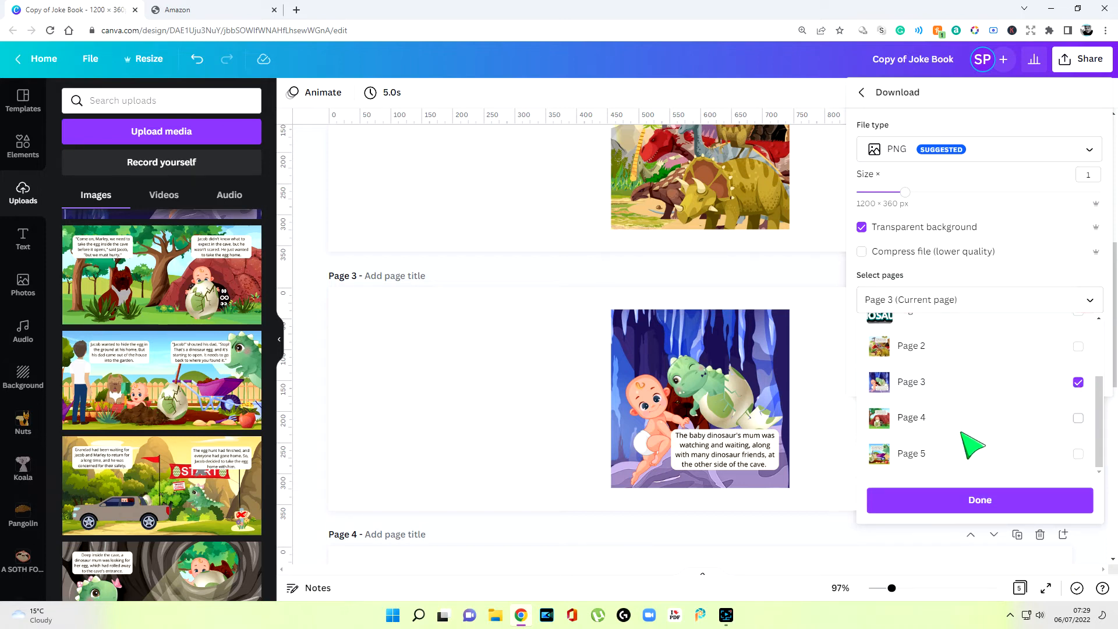
mouse_move(593, 274)
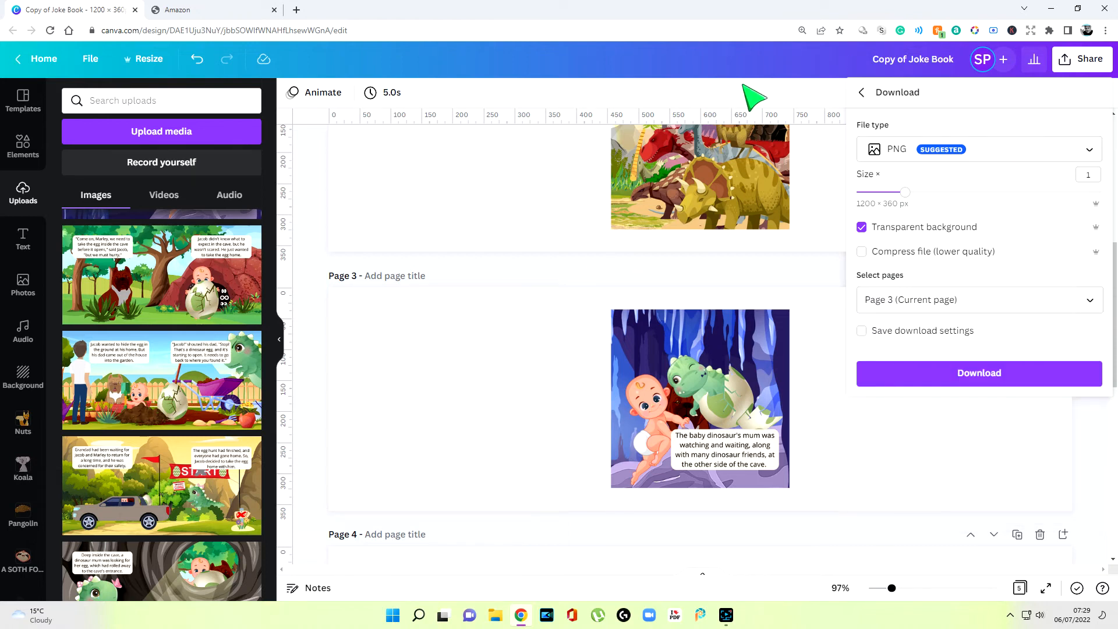
- On the Amazon A+ page, start browsing for an image for the first module slot
left_click(192, 9)
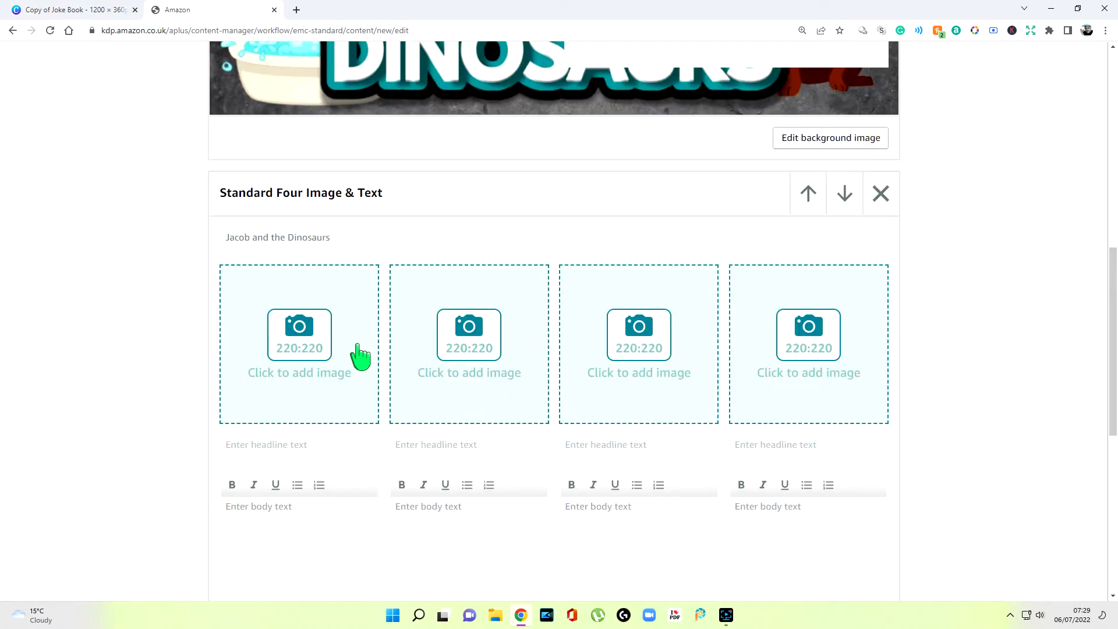
left_click(299, 336)
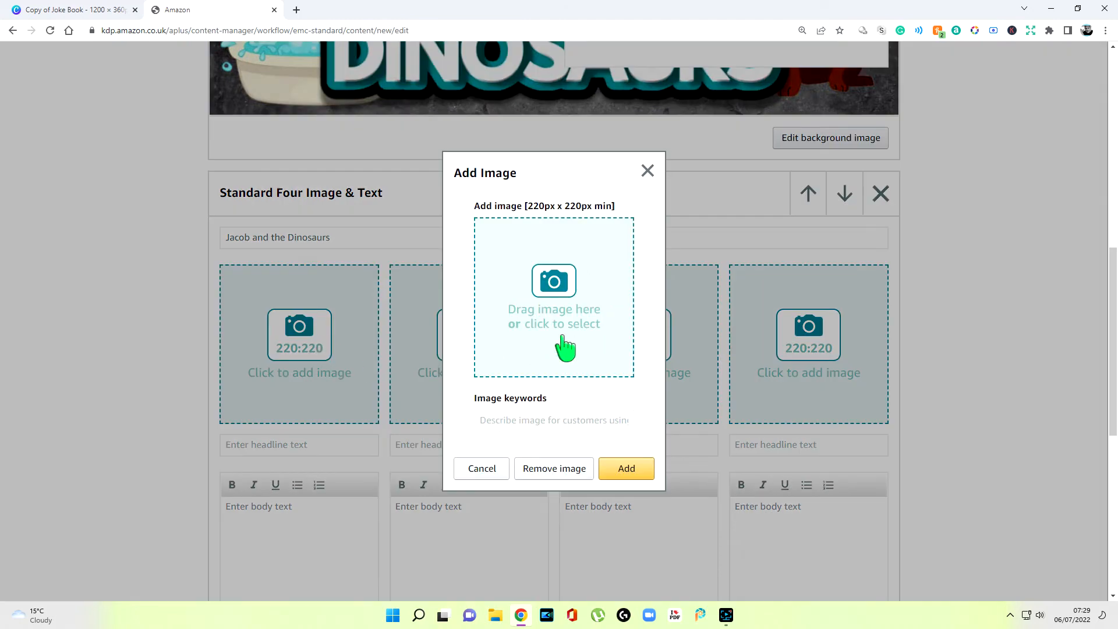
left_click(553, 295)
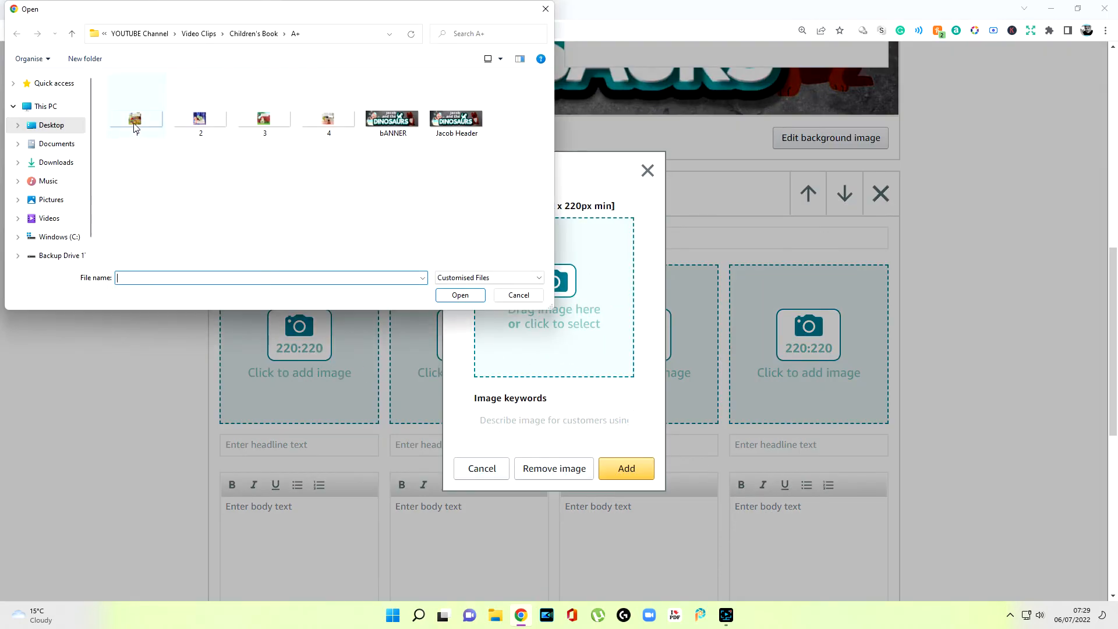